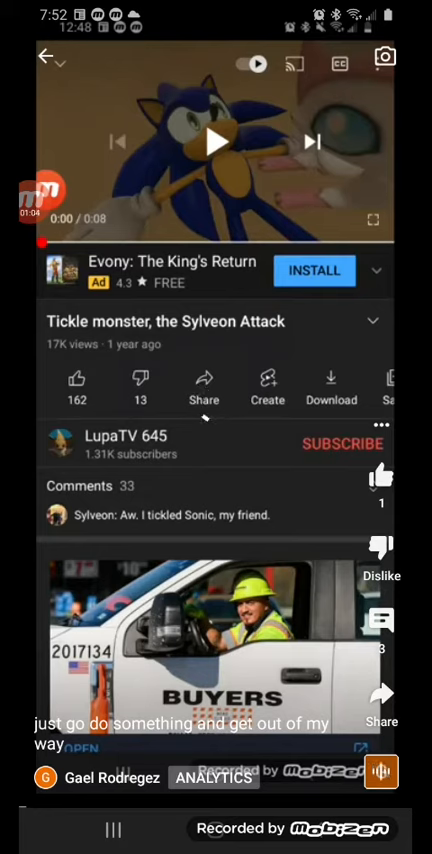
{"action": "left_click", "coordinate": [204, 386]}
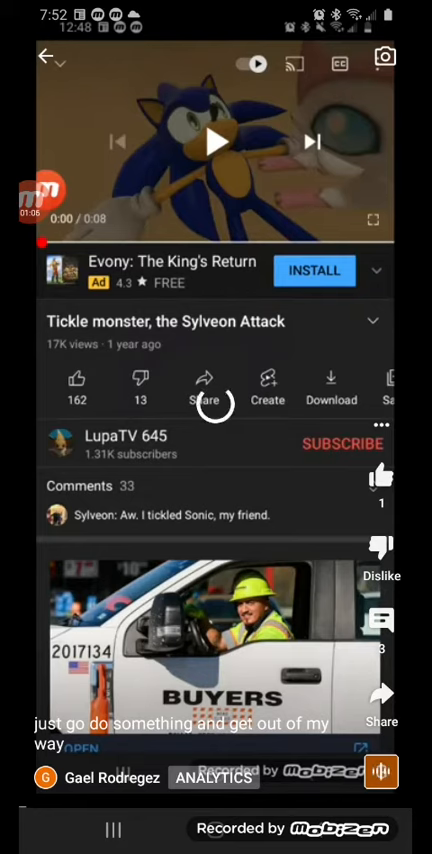